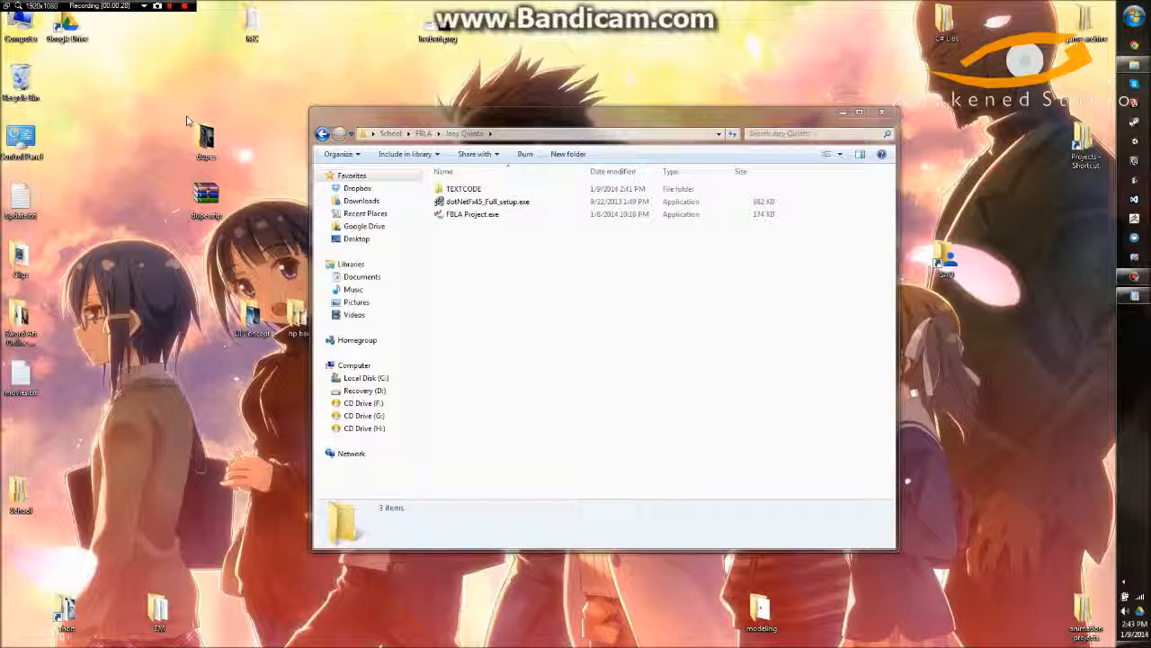
click(472, 214)
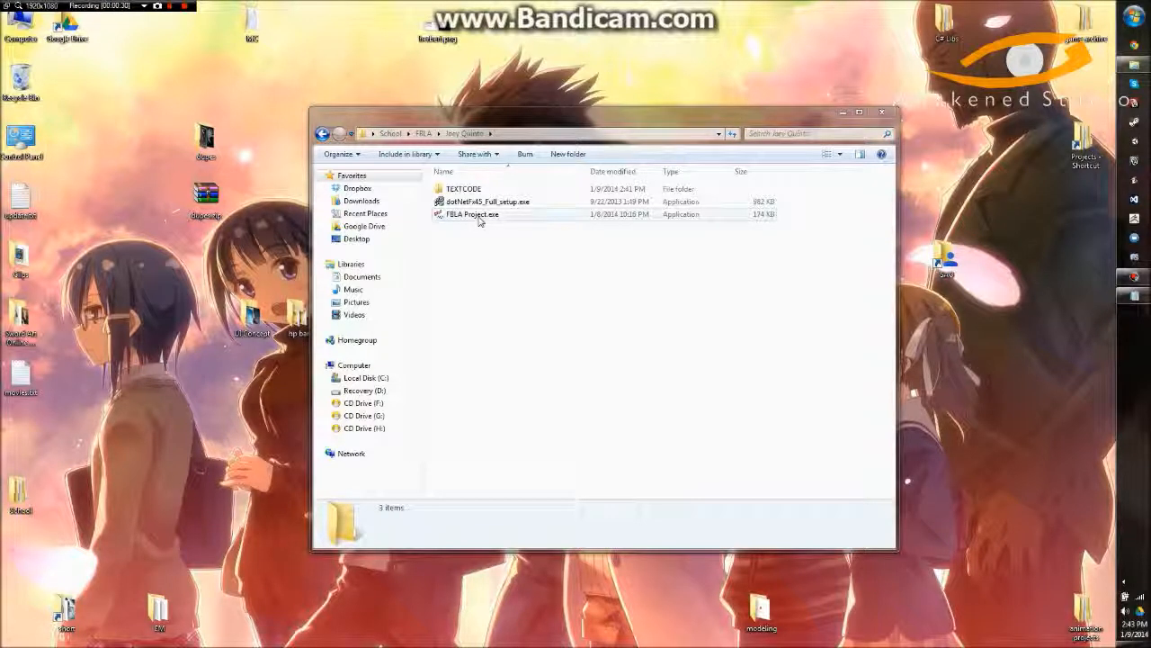
double_click(472, 214)
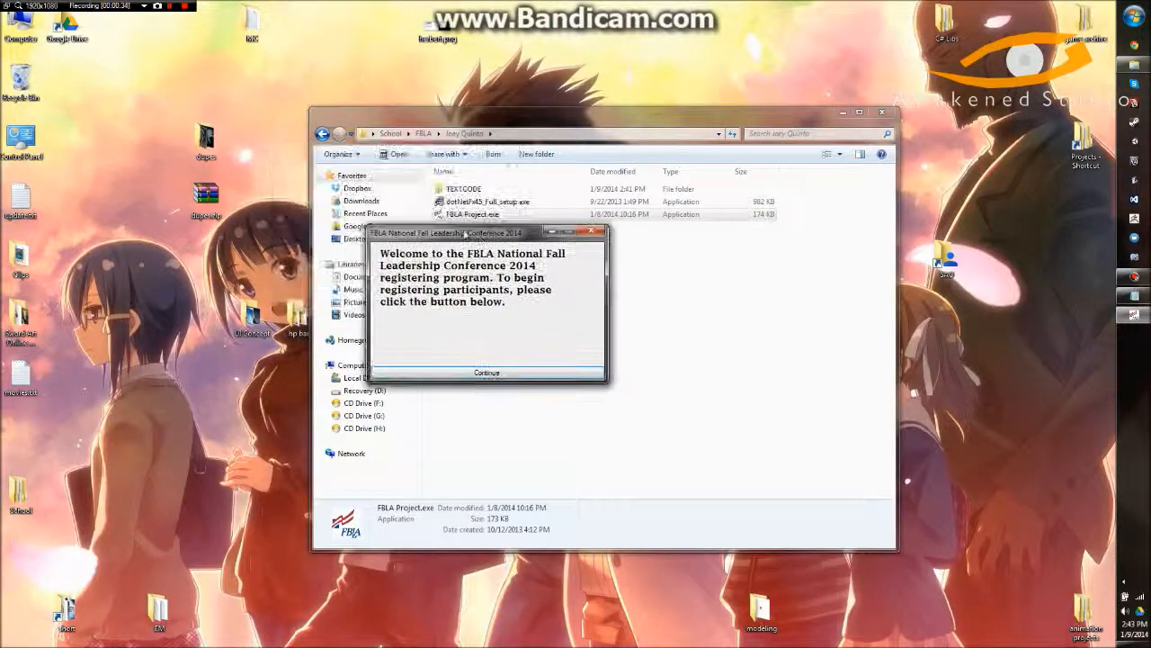
Dismiss the welcome message and open RecordViewer listing the CSV data files
click(486, 372)
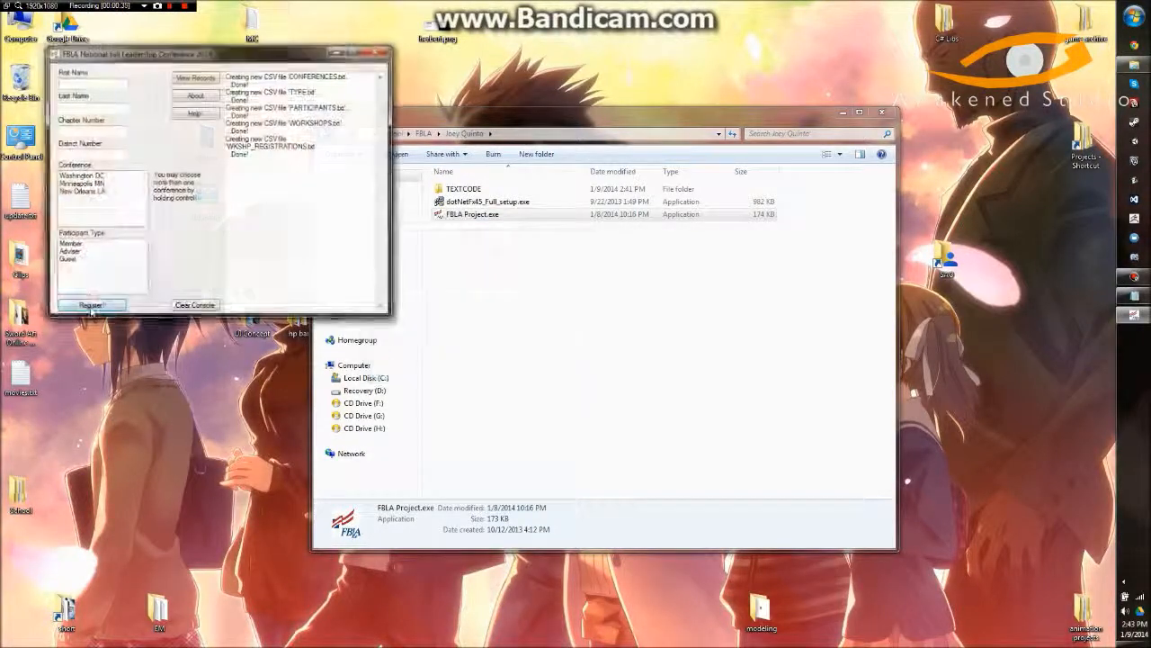
click(89, 306)
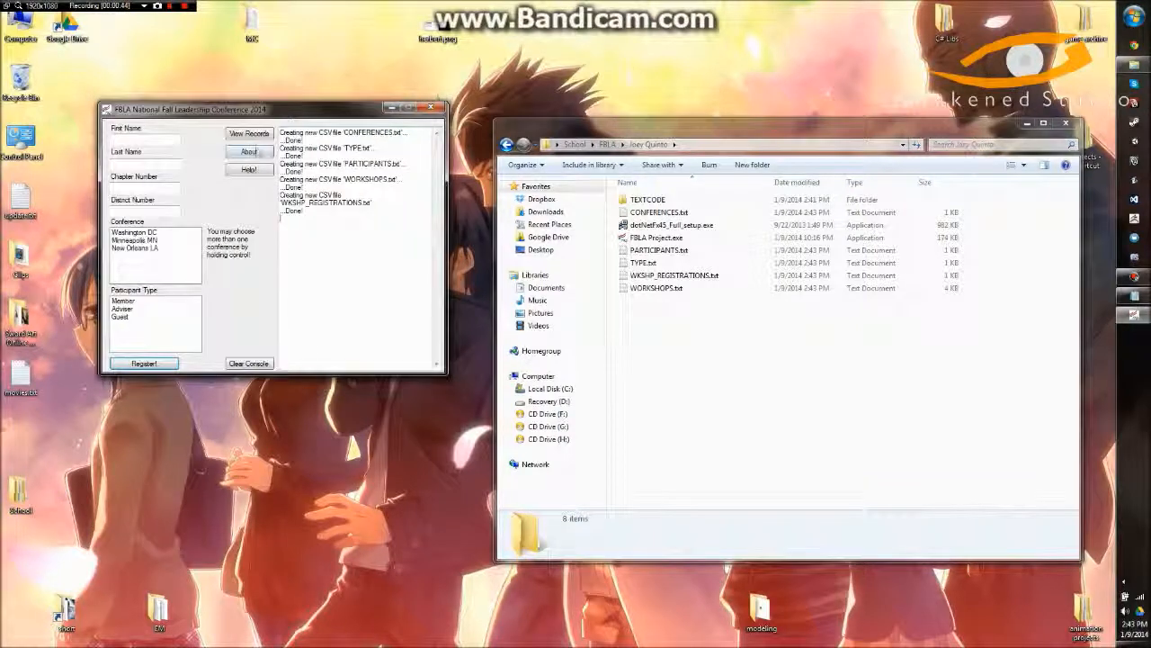
click(249, 133)
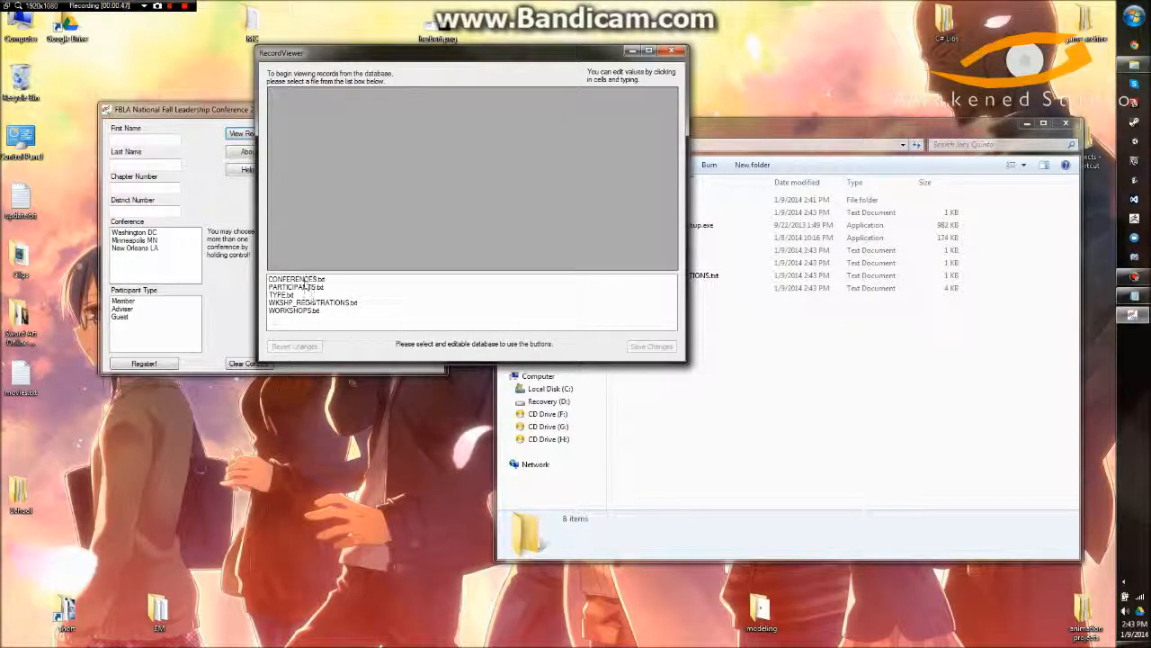
View the CONFERENCES.txt and WORKSHOPS.txt tables, then close RecordViewer
click(295, 279)
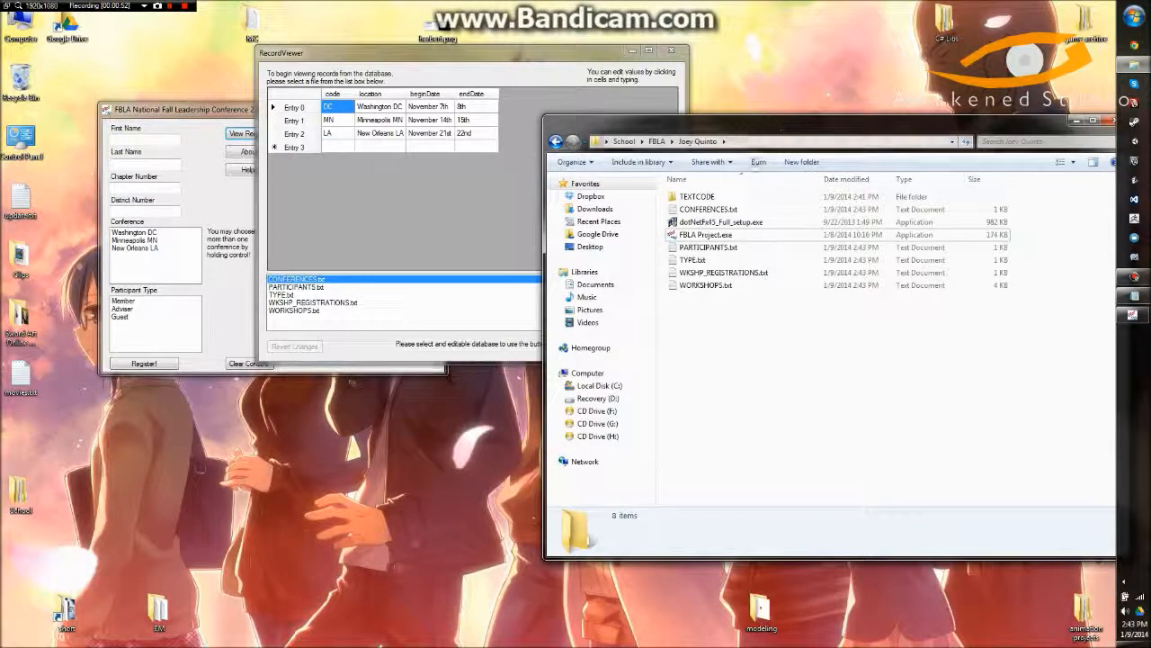
double_click(708, 209)
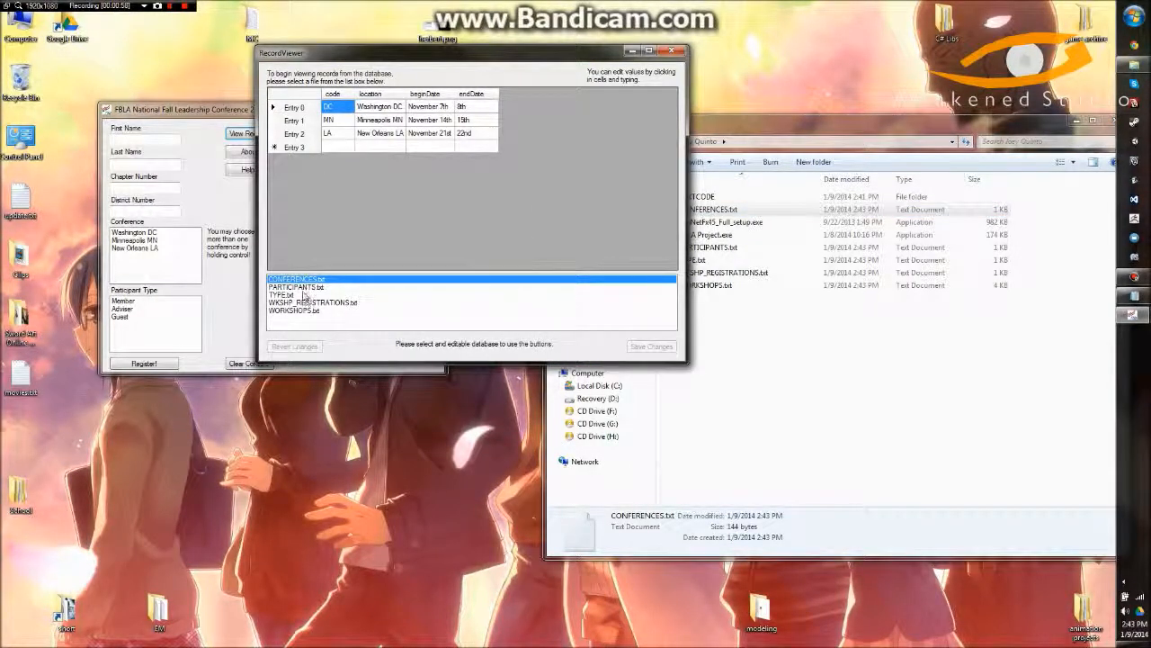
click(296, 287)
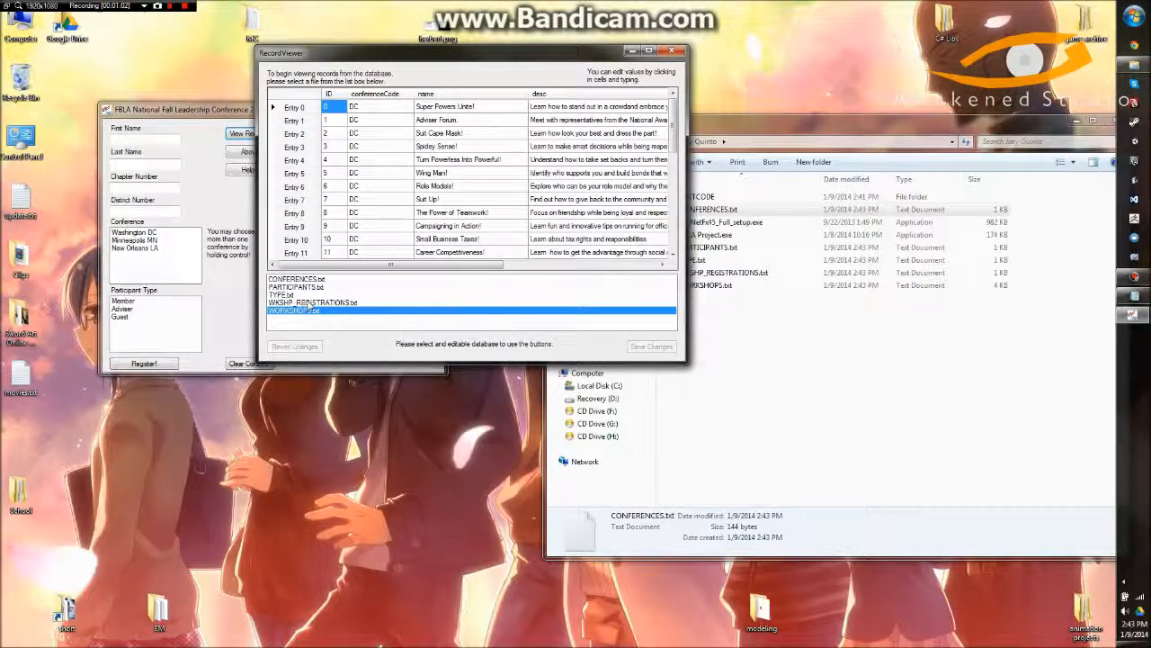
click(297, 286)
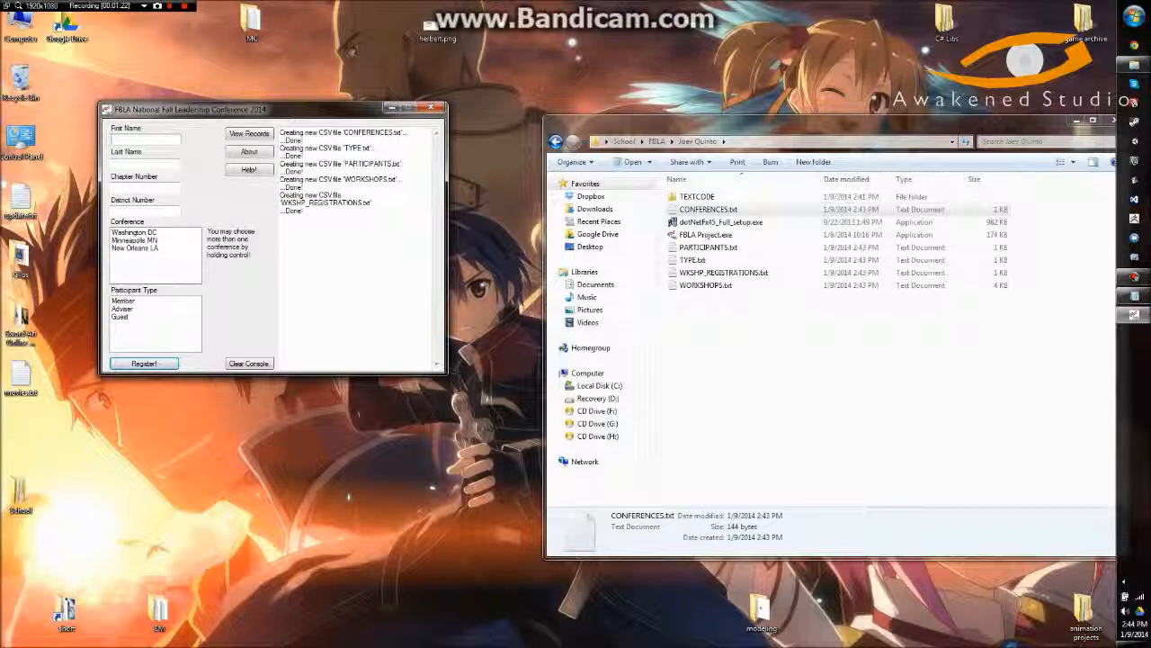
text(Joel)
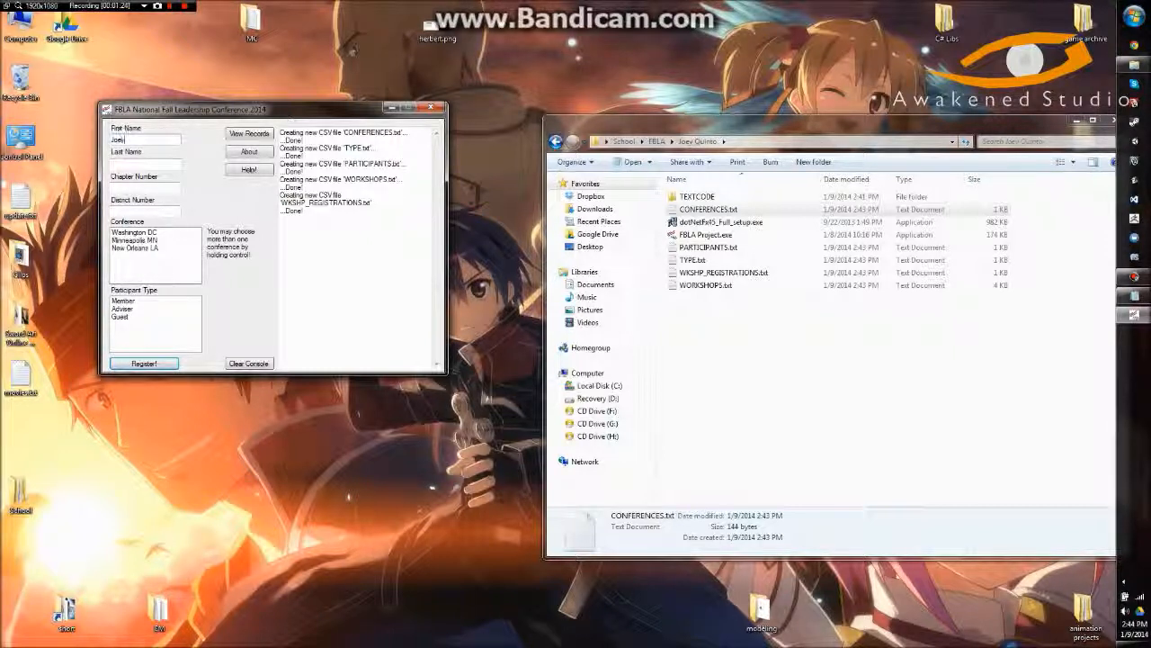
text(Quinto)
click(145, 211)
text(12)
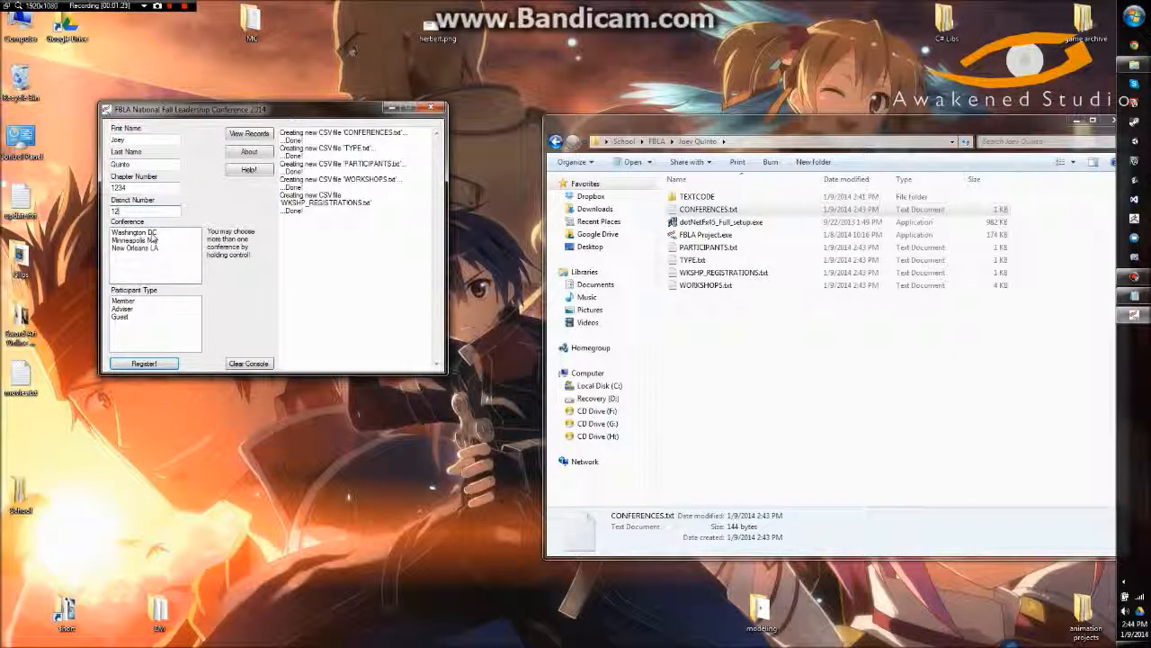
click(135, 232)
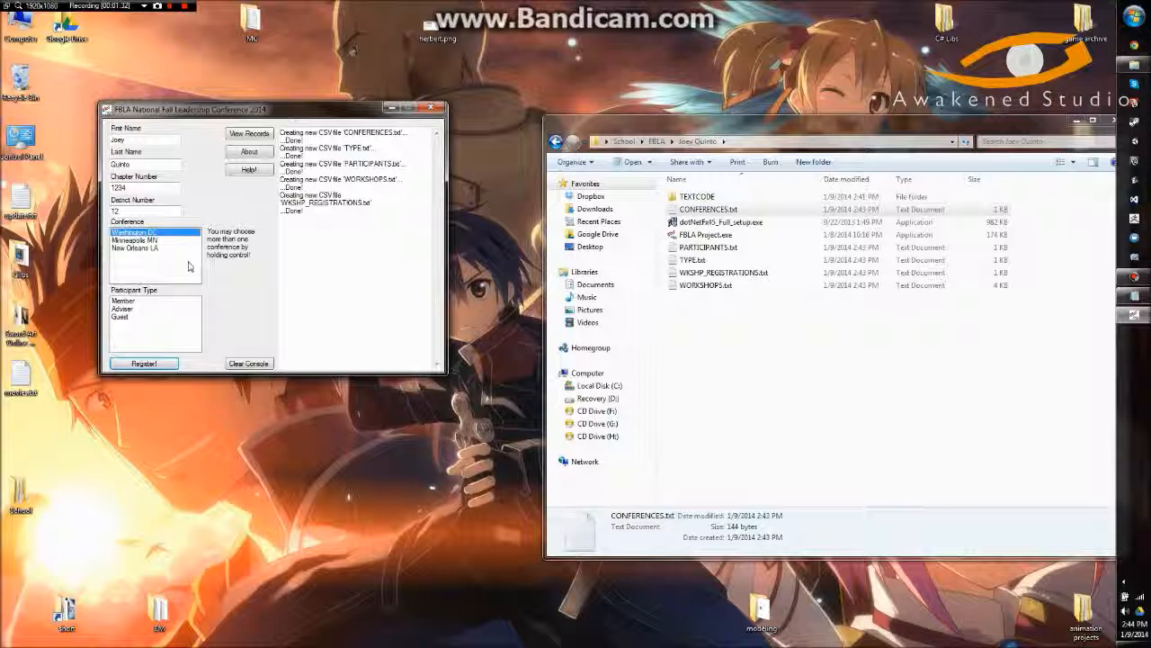
click(135, 247)
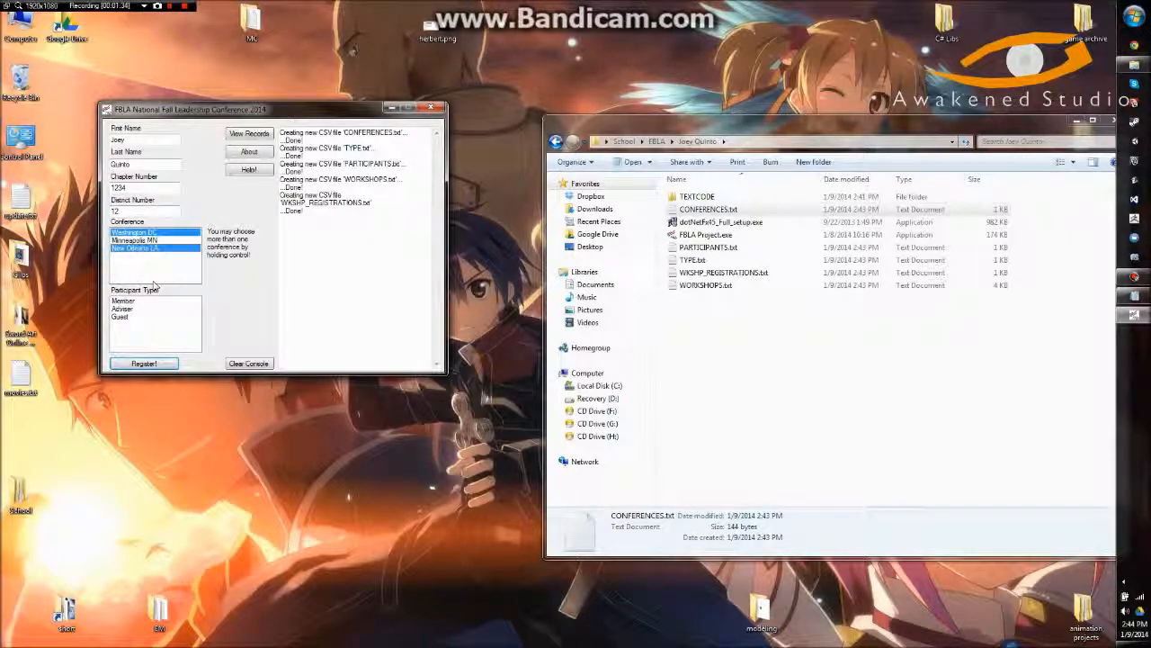
click(124, 300)
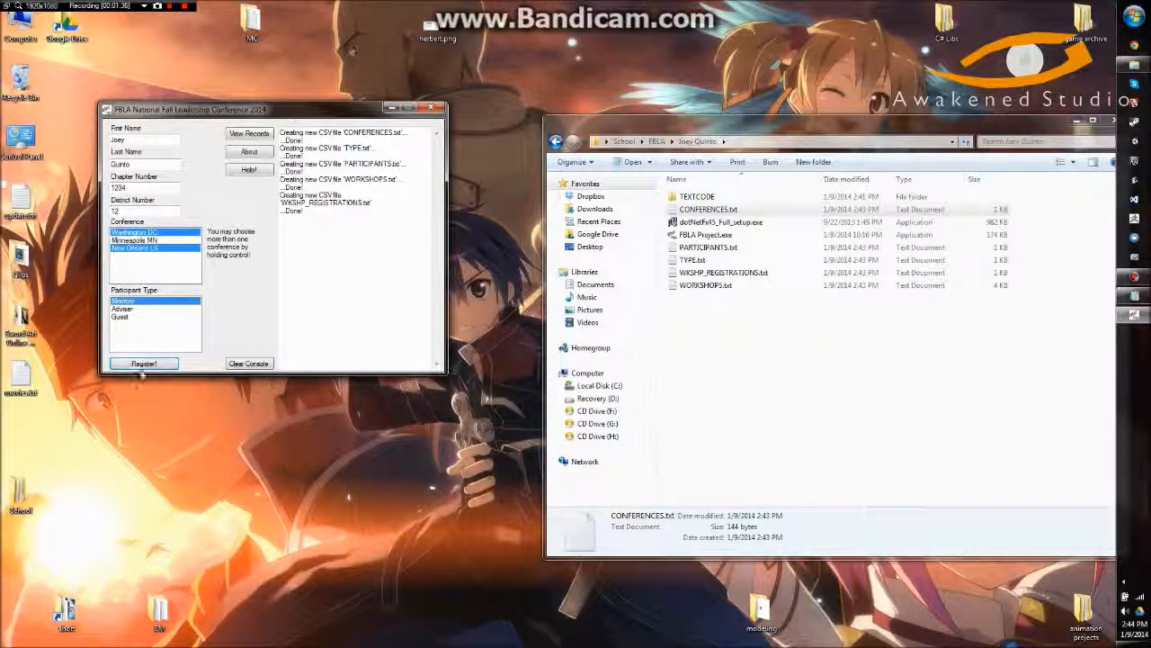
click(143, 362)
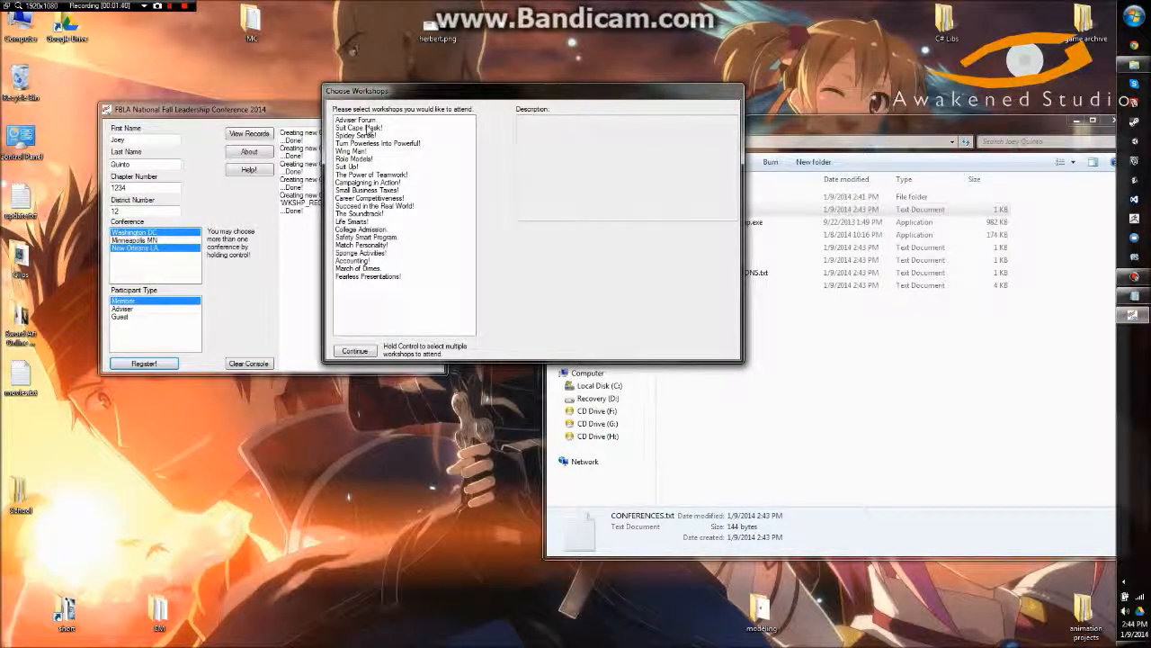
Pick workshops starting from Adviser Forum, submit the registration, and dismiss the success popup
click(369, 236)
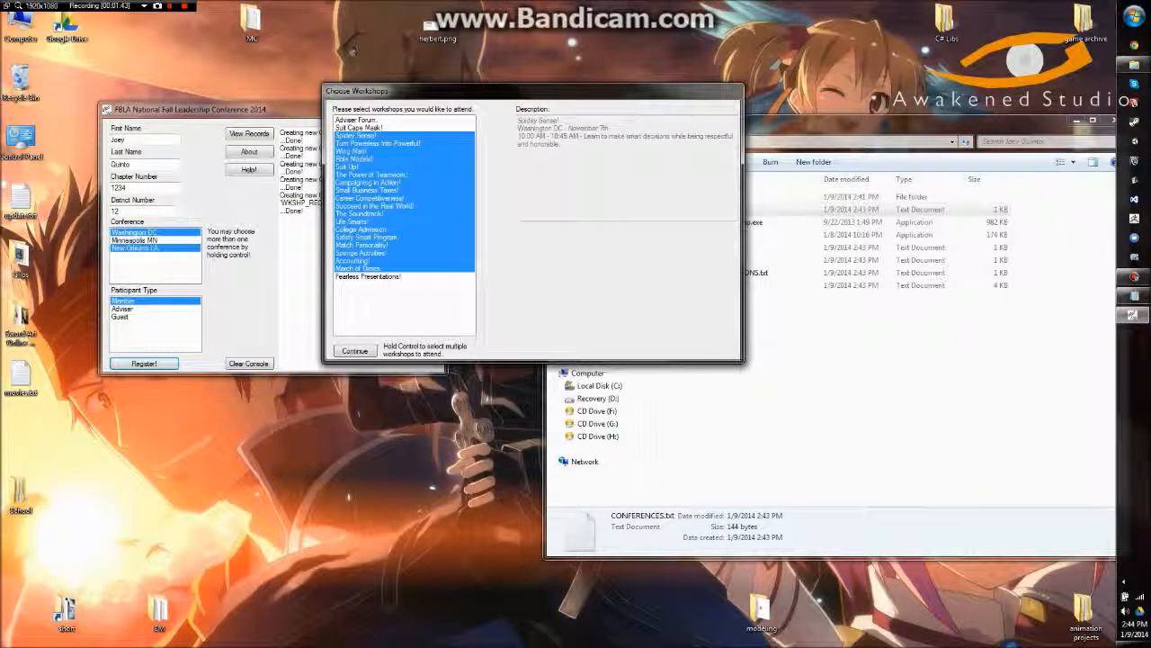
click(355, 119)
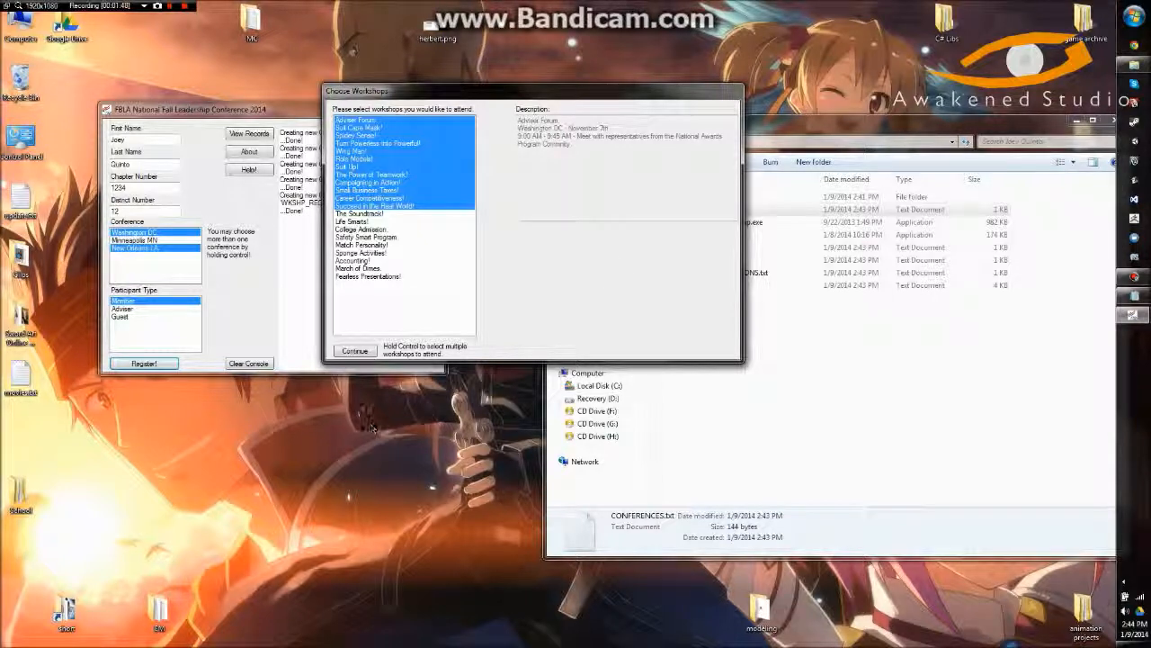
click(353, 351)
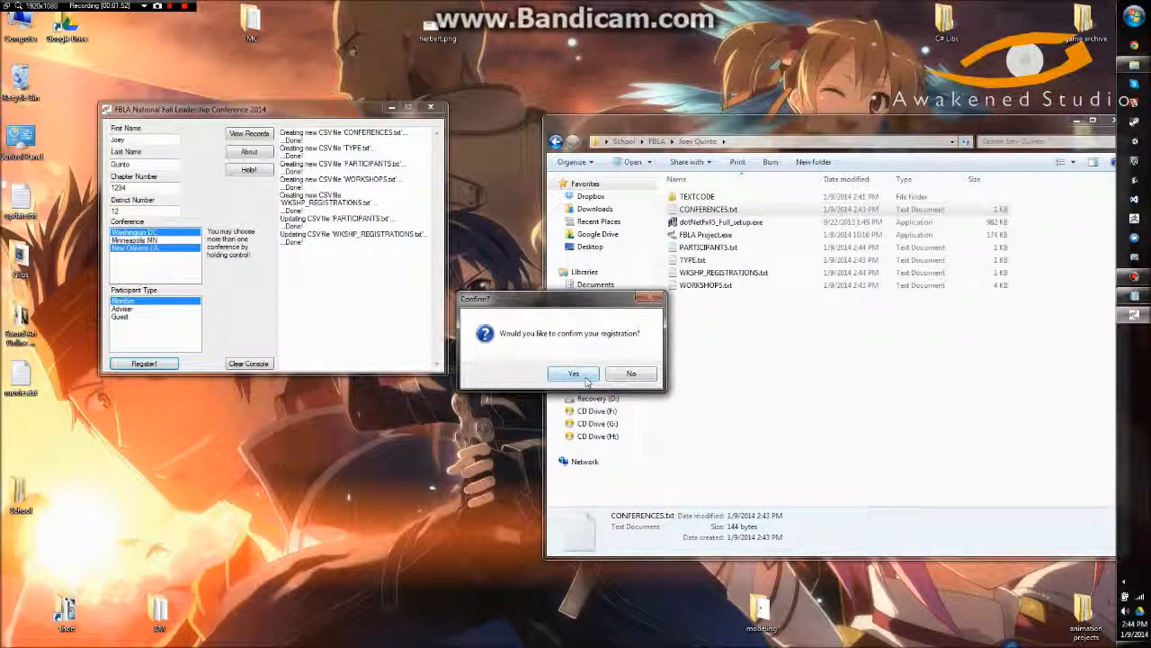
click(573, 374)
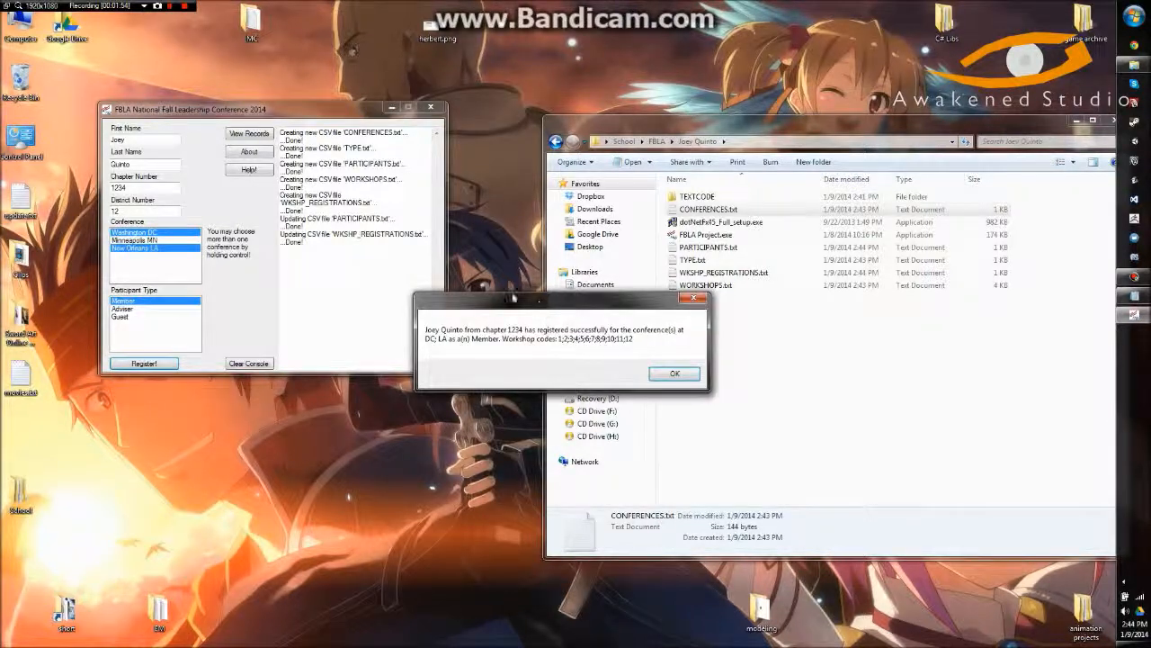
click(675, 373)
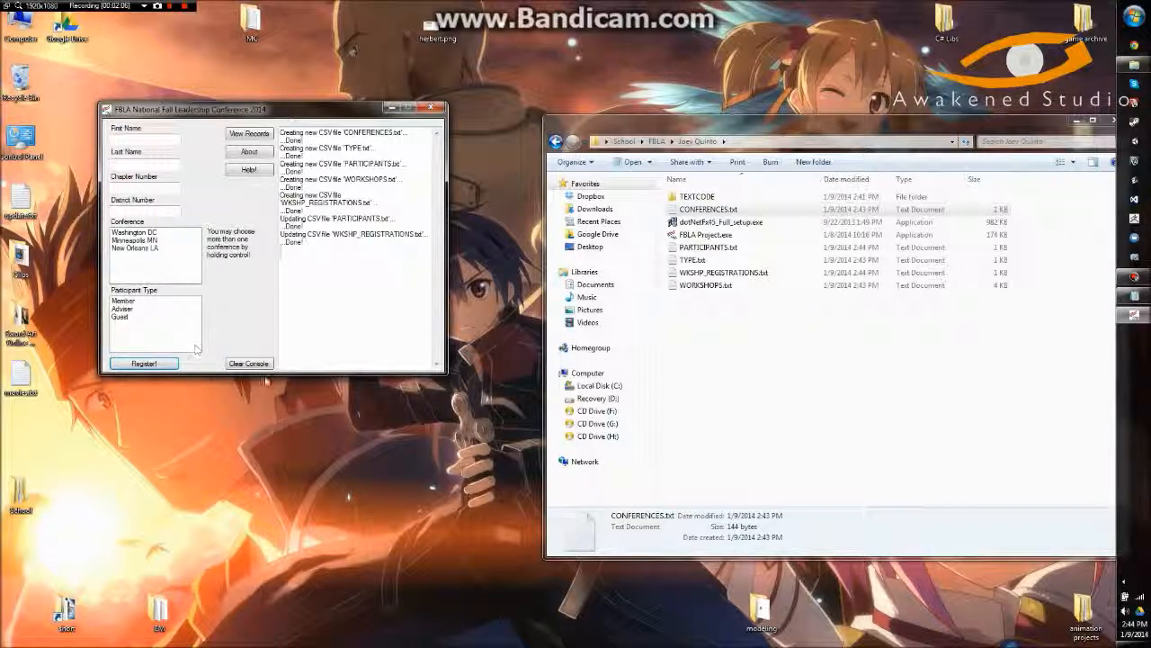
Read and close the Help instructions, then clear the console
click(249, 169)
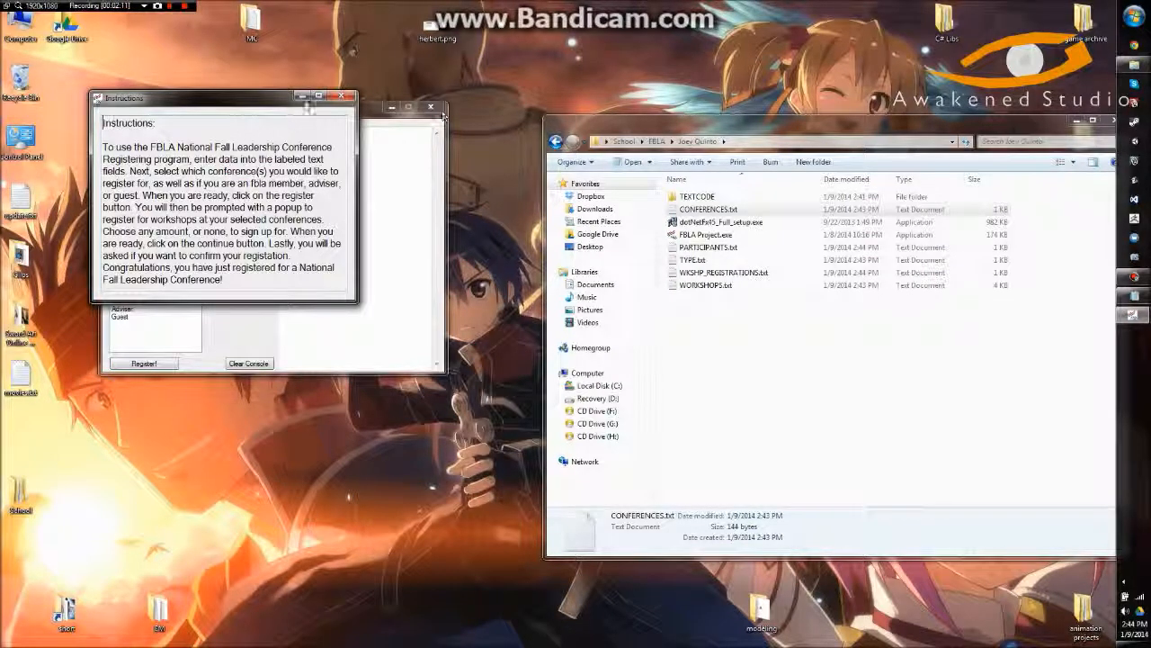
click(249, 170)
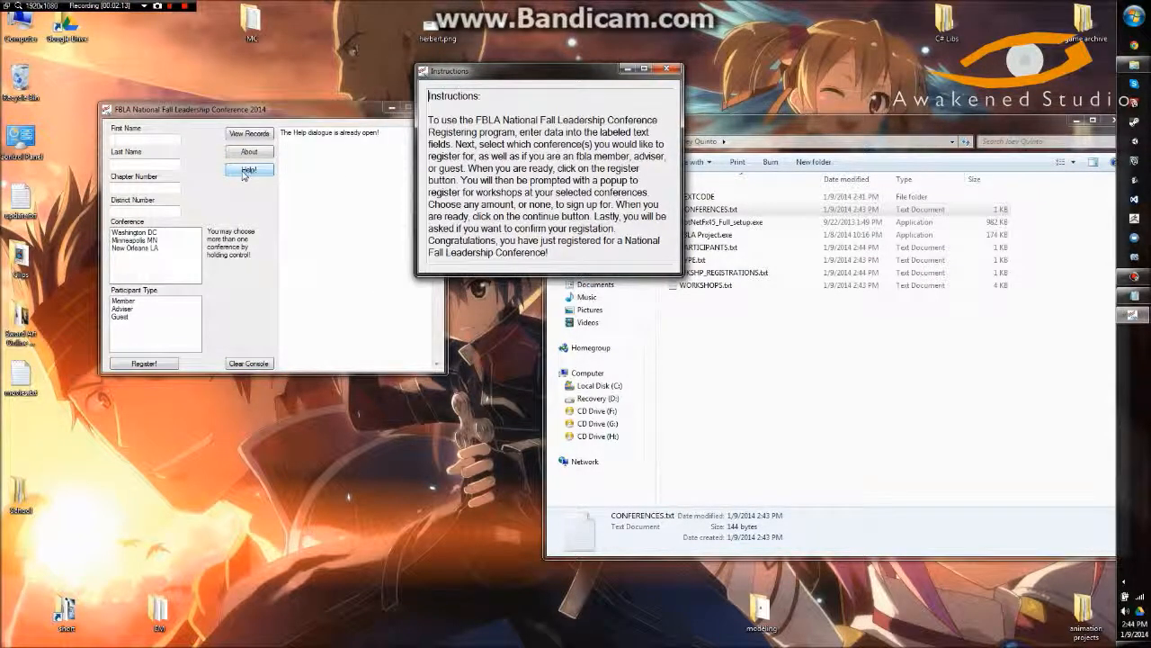
click(249, 170)
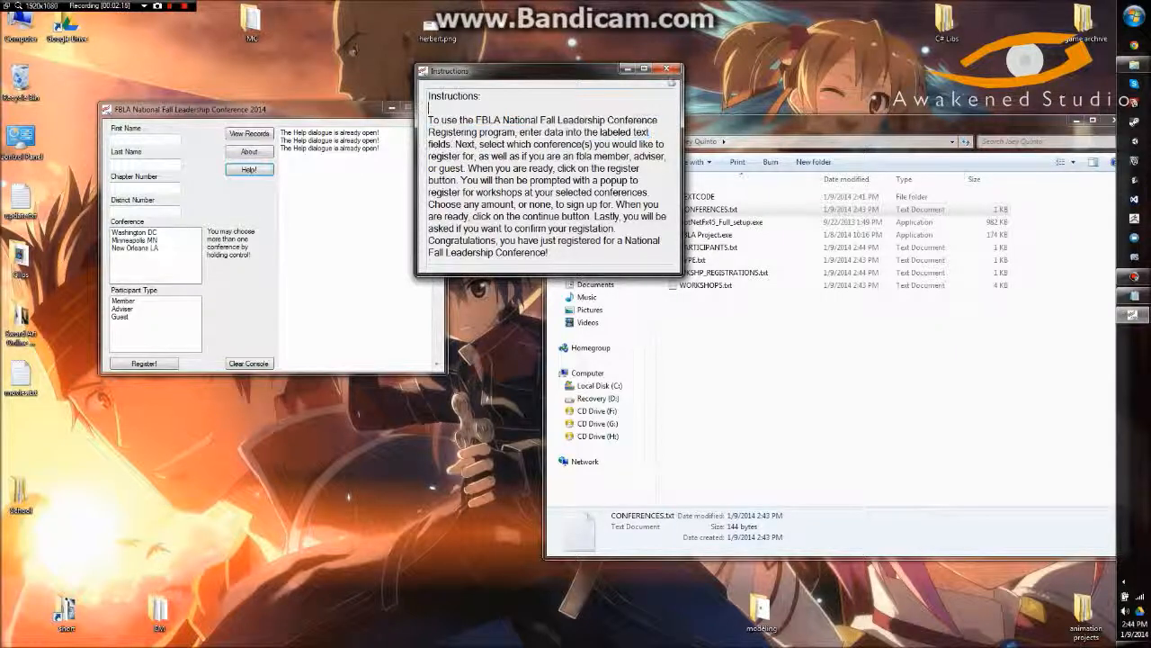
click(668, 69)
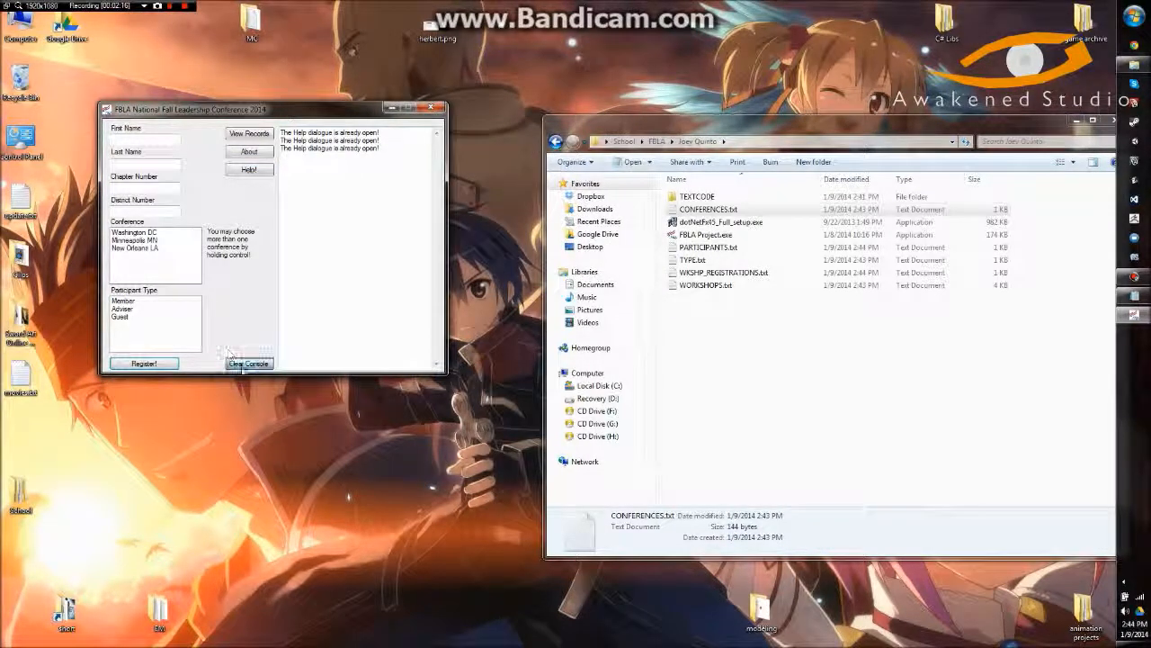
click(249, 151)
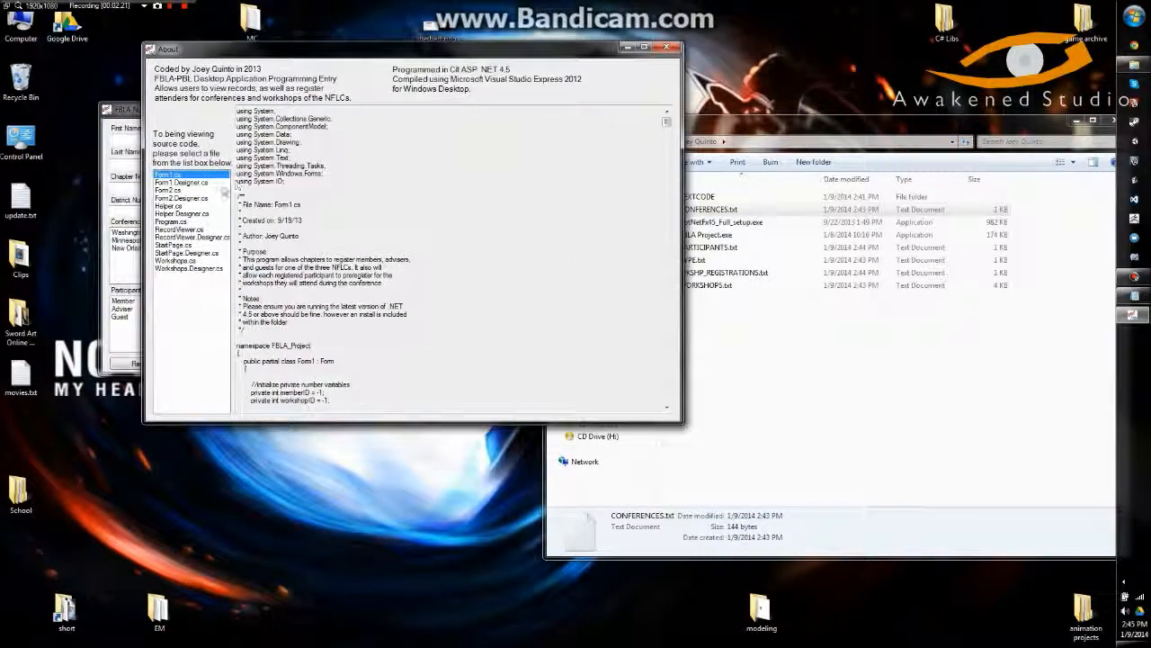
Browse the StartPage.cs and Form1.cs source code, then close About
click(171, 220)
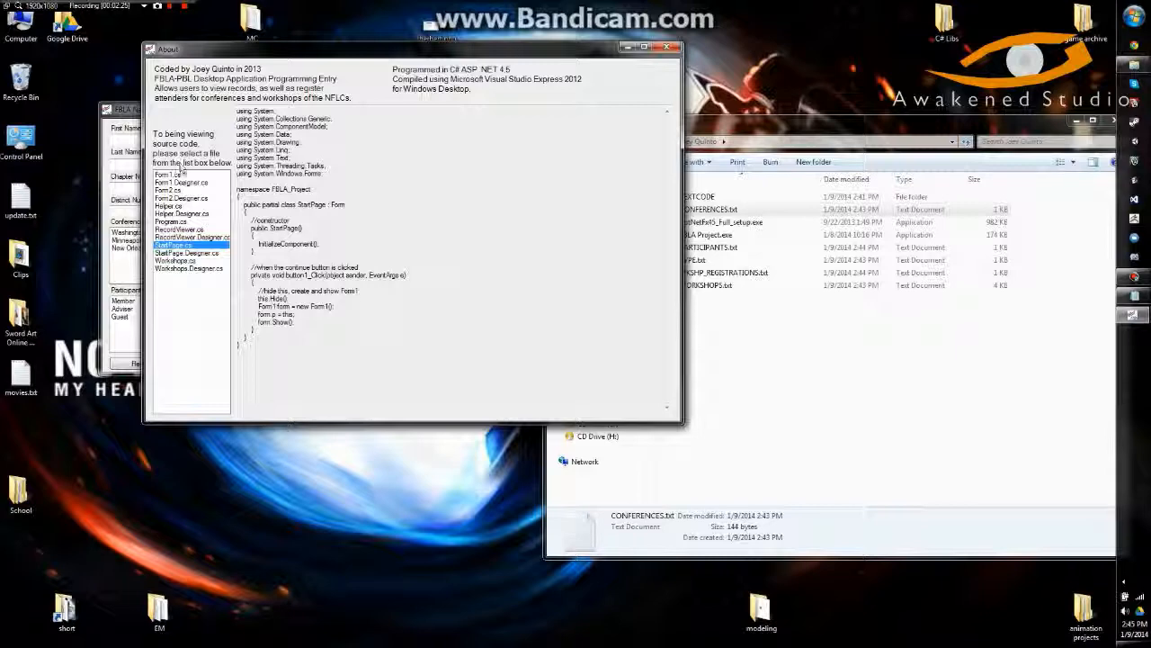
click(168, 174)
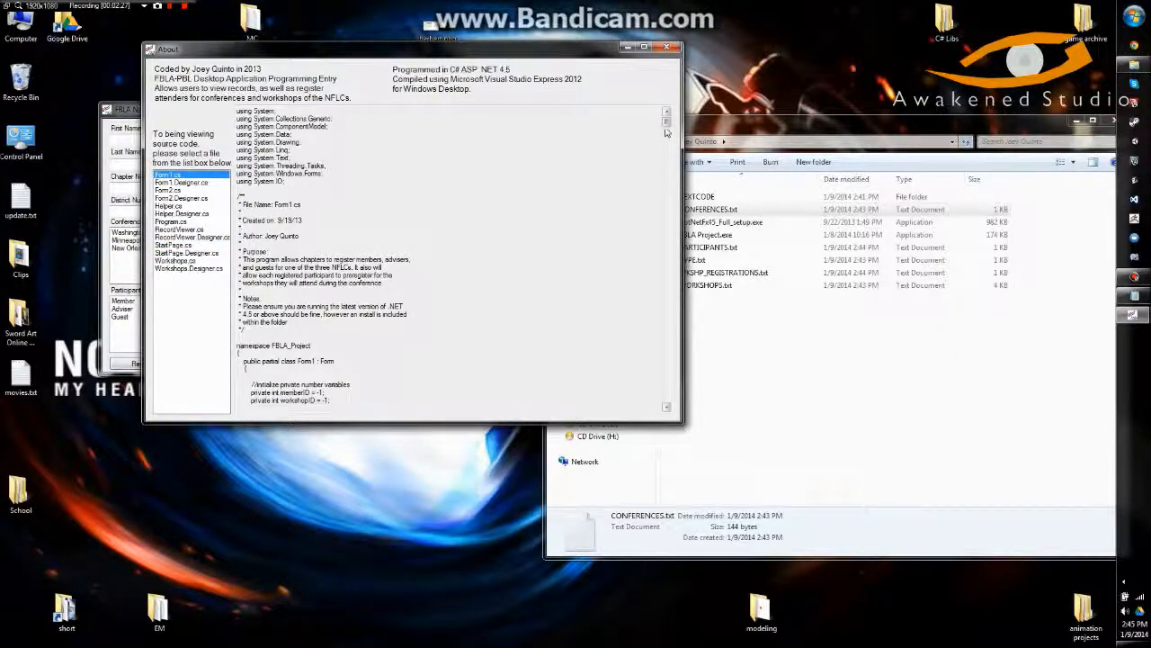
scroll(down, 3)
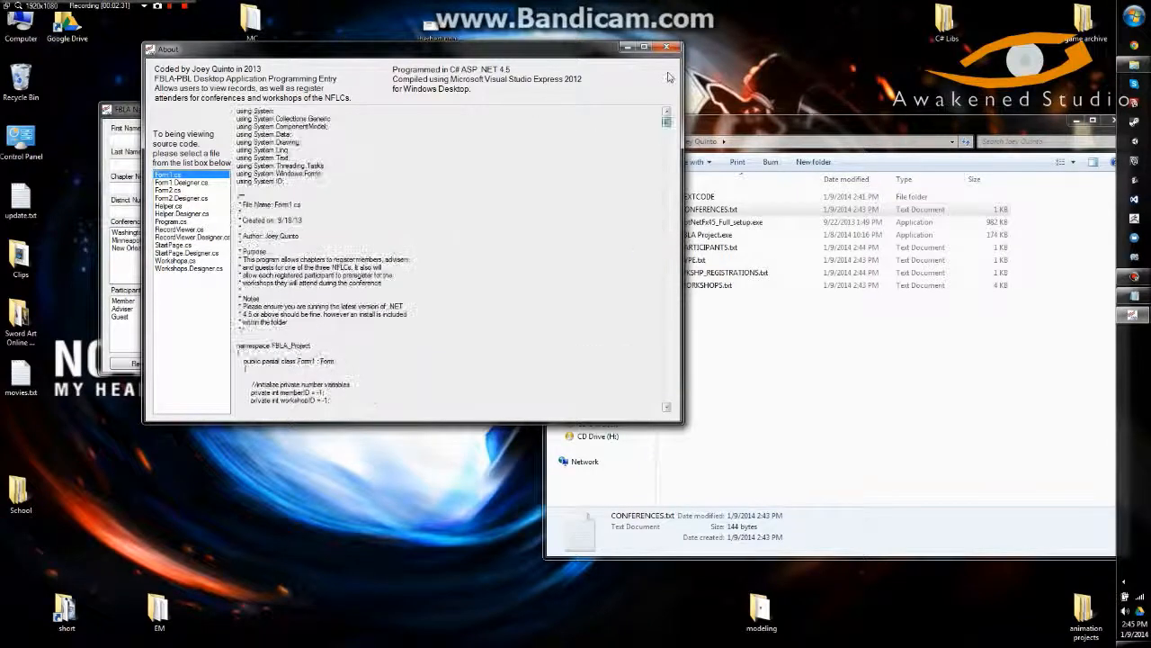
click(668, 47)
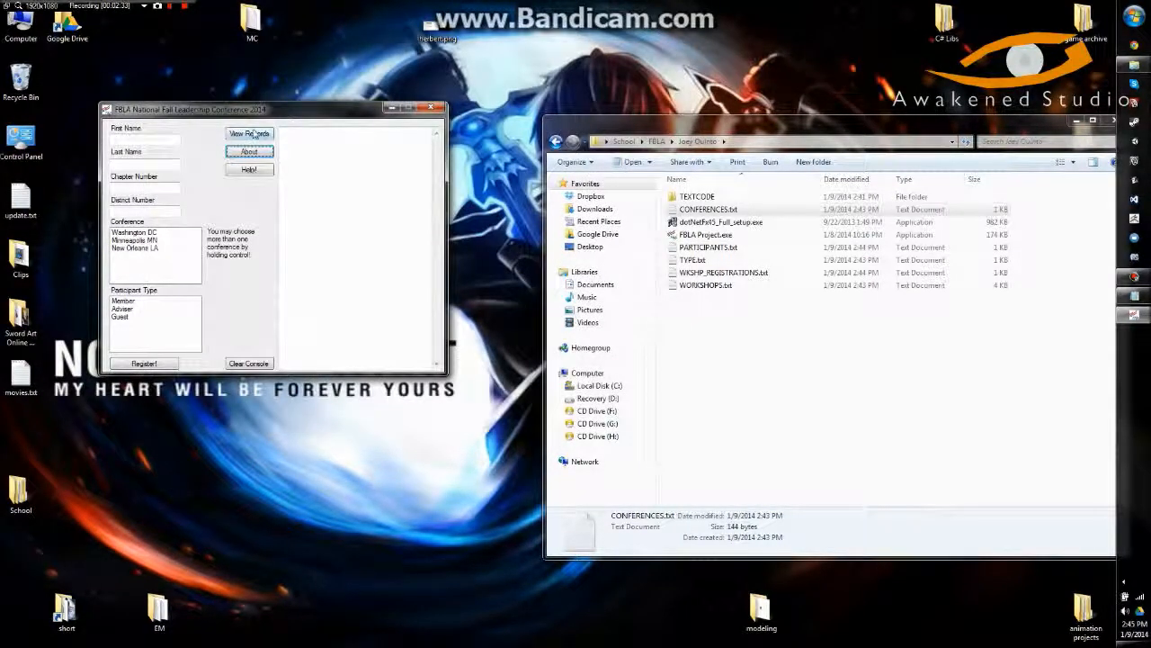
Show the PARTICIPANTS.txt, WKSHP_REGISTRATIONS.txt and CONFERENCES.txt tables in the record viewer
click(249, 133)
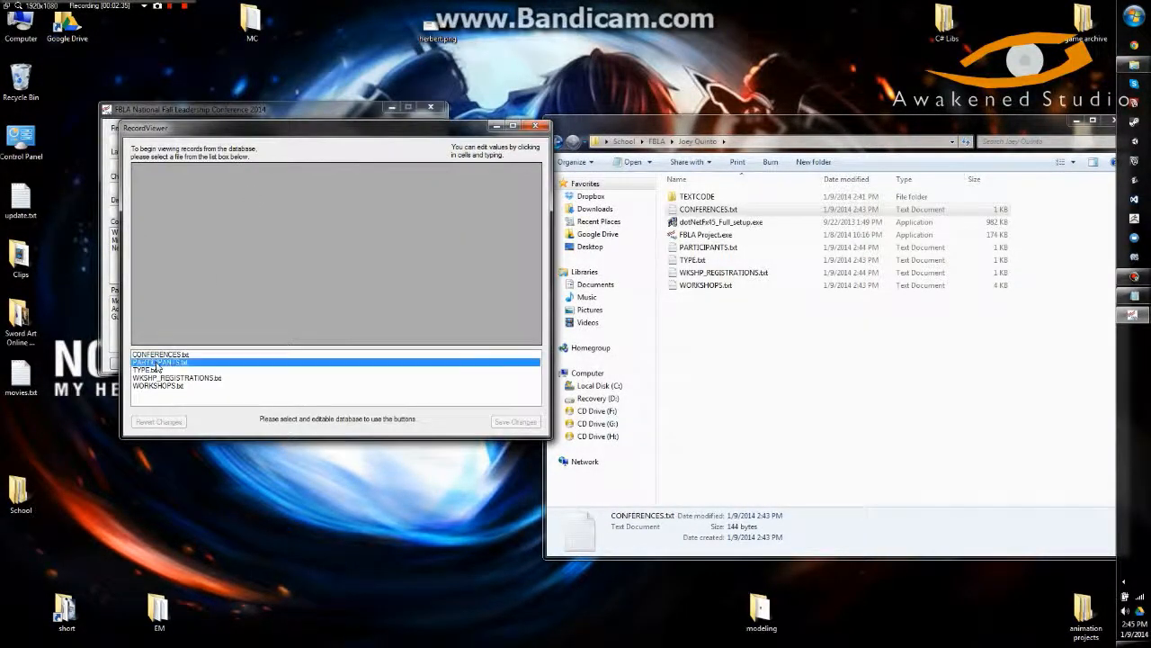
click(160, 361)
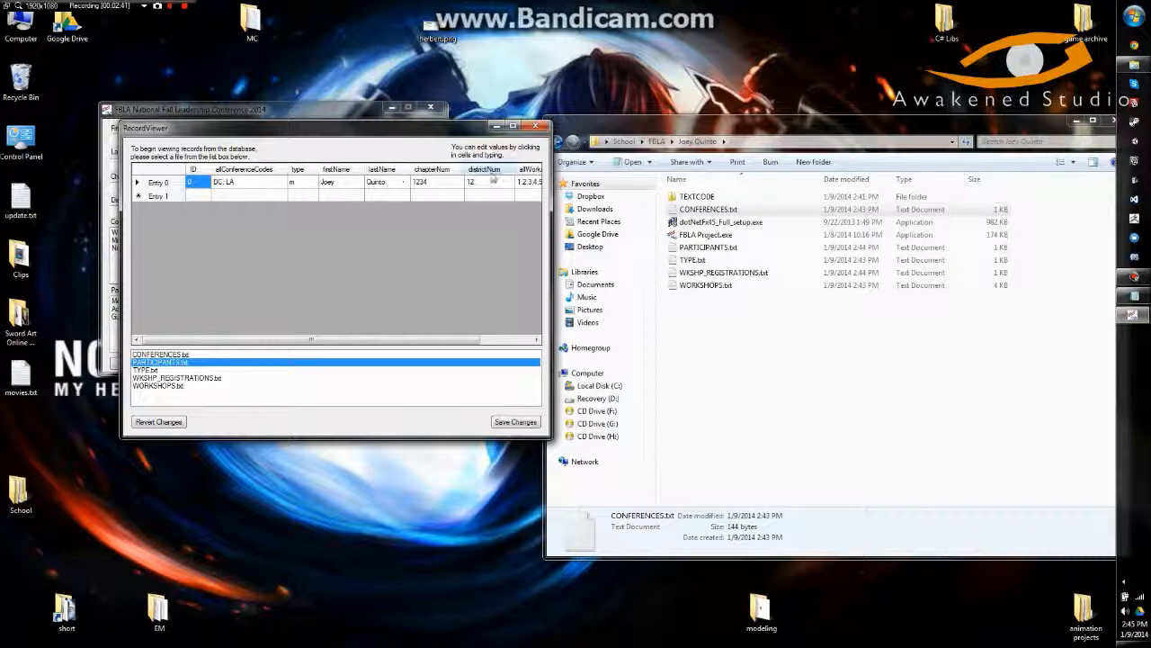
click(177, 377)
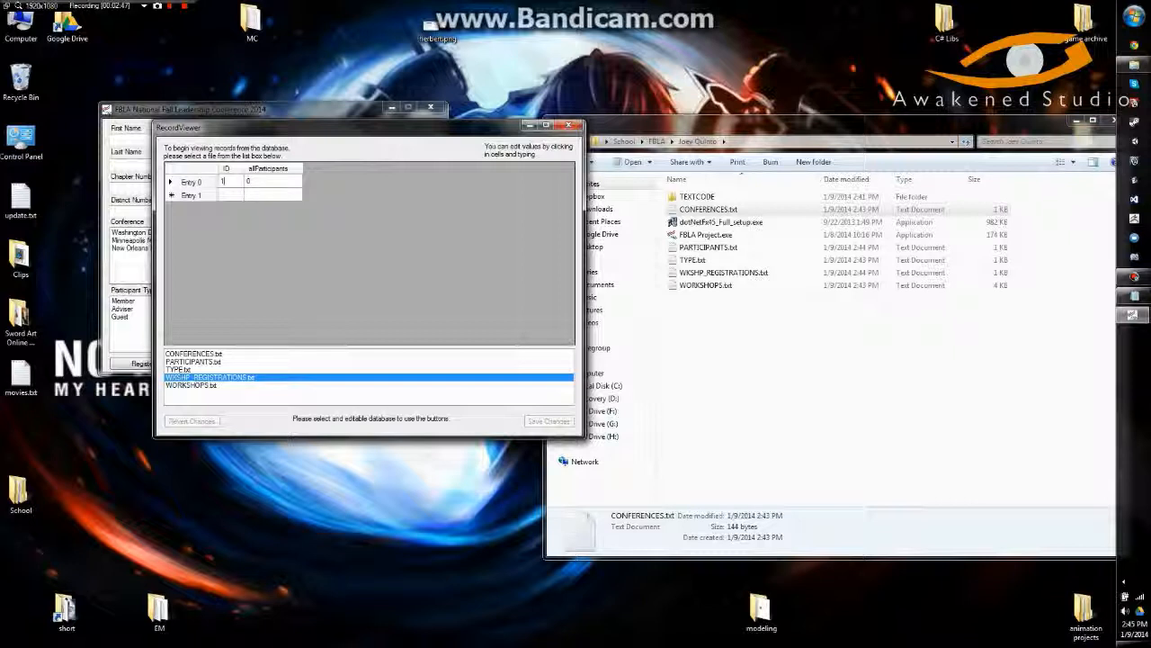
click(273, 180)
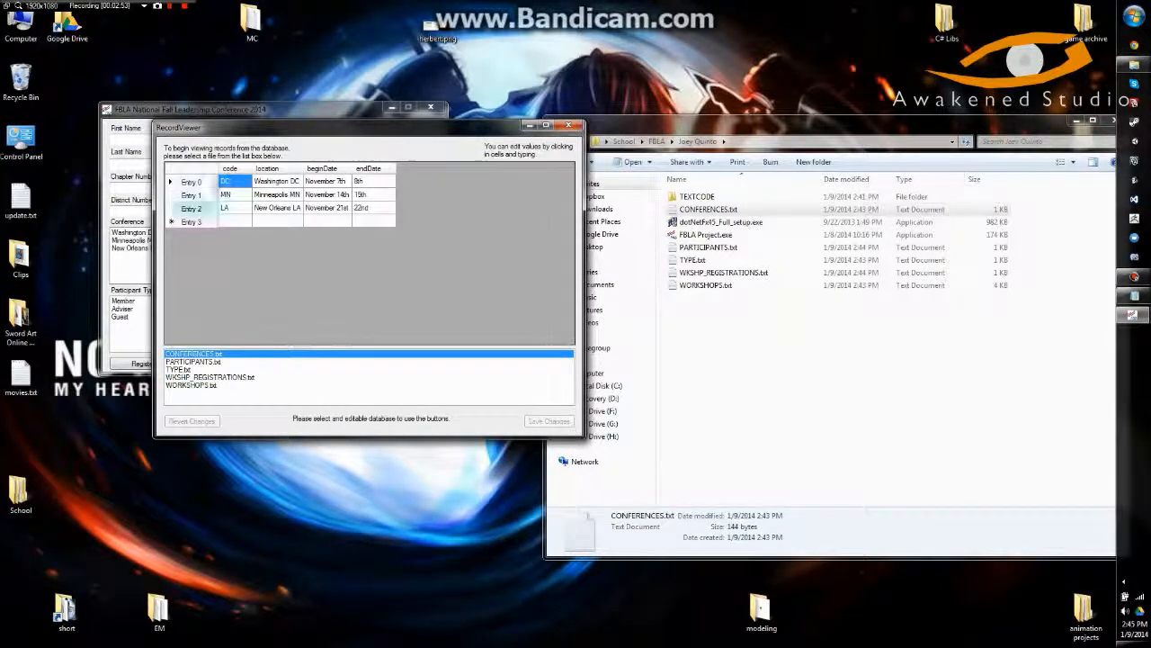
click(192, 362)
text(16540)
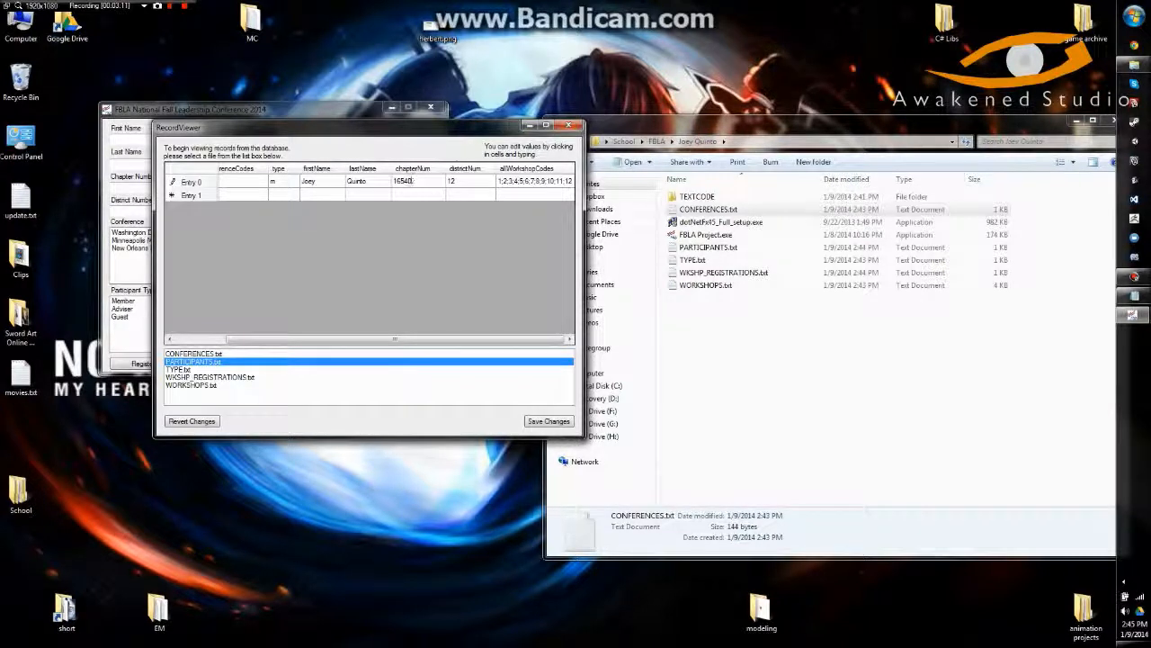
Save the participant's chapter number as 16540 and load WORKSHOPS.txt
click(416, 194)
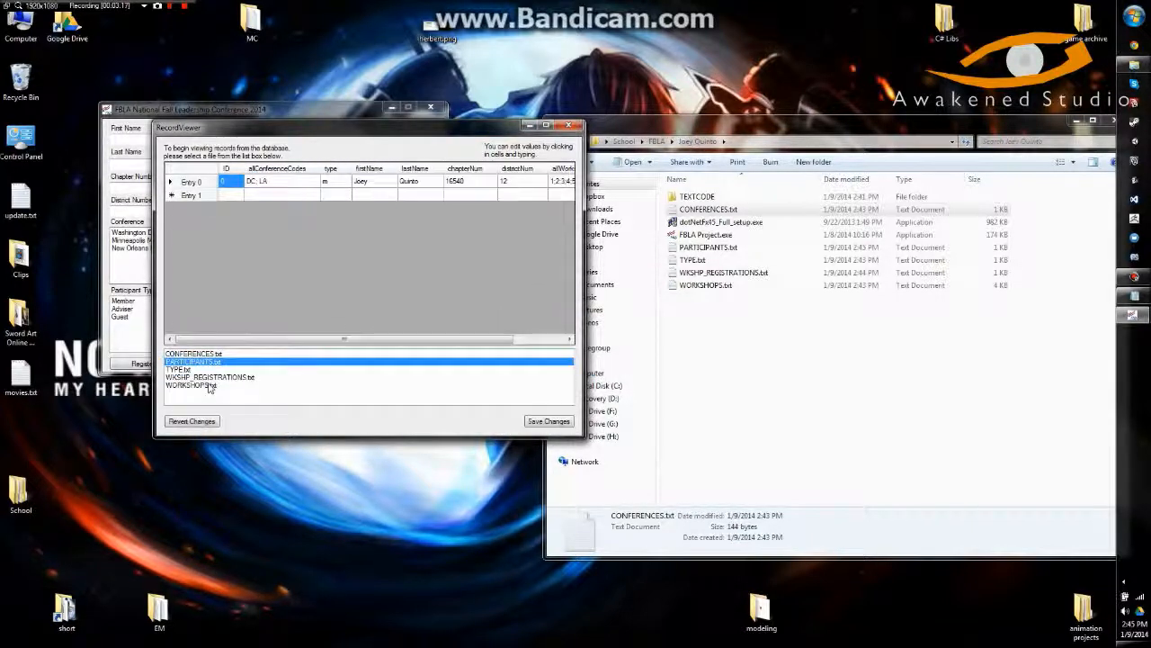
click(191, 385)
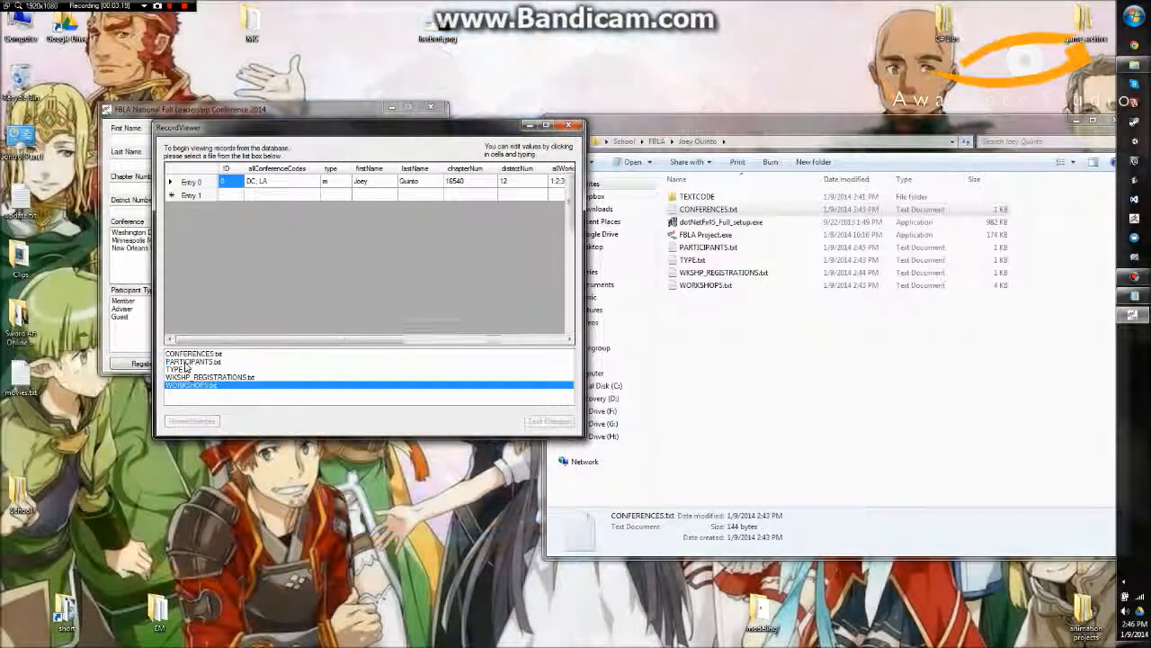